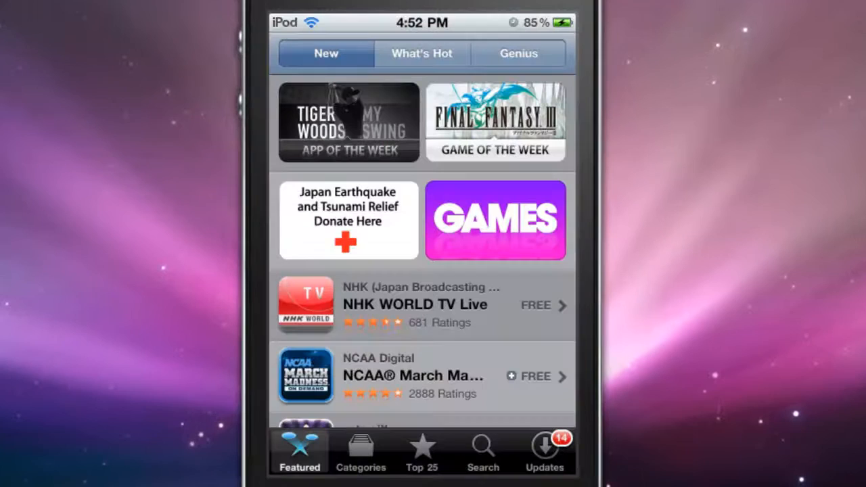
# Step: Search the App Store for 'atomic'
pyautogui.click(482, 452)
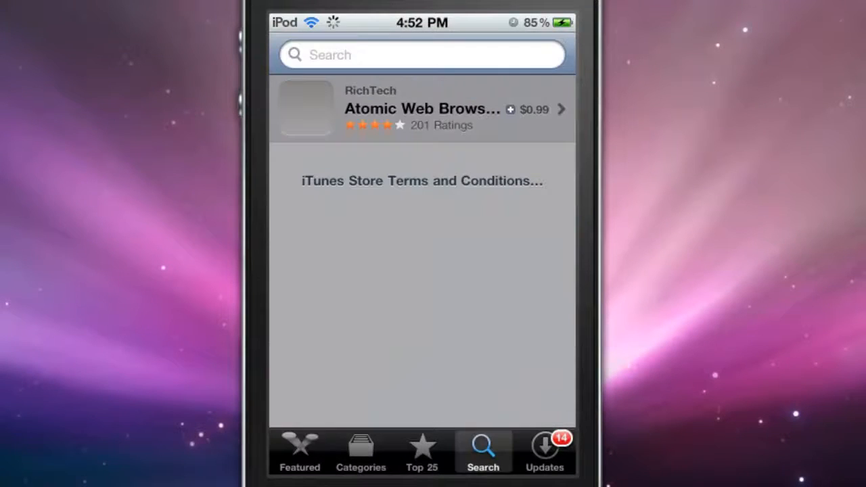
pyautogui.click(422, 54)
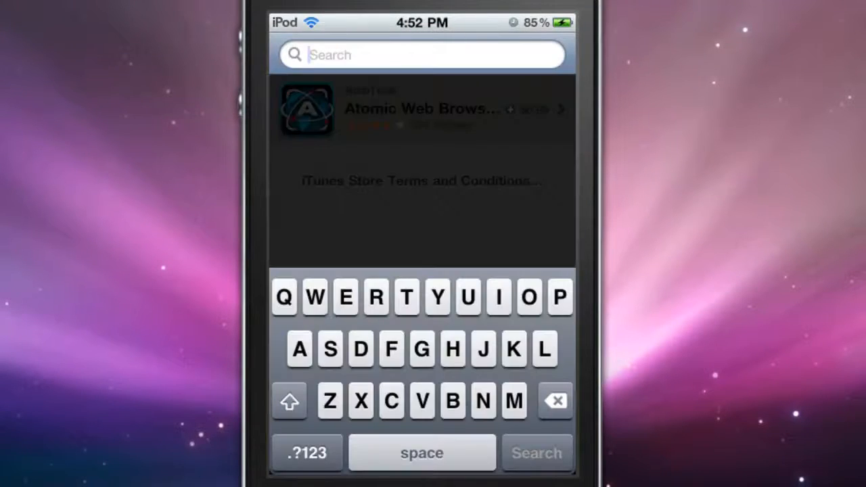
pyautogui.write('ato')
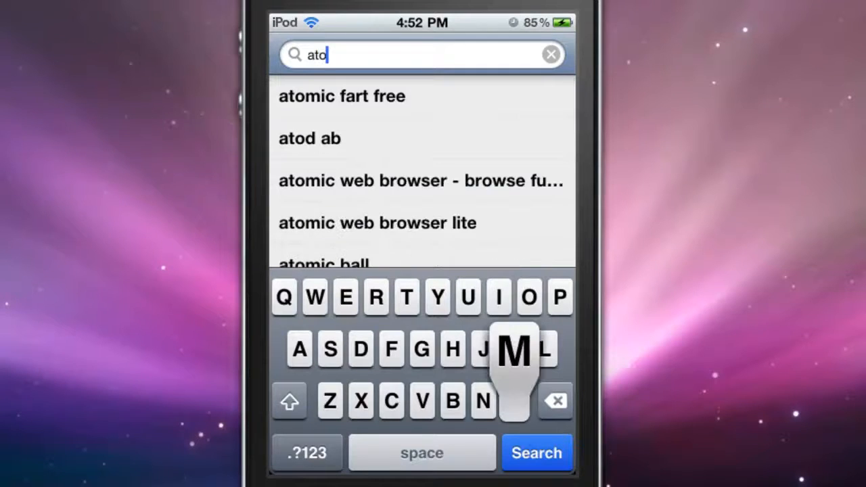
pyautogui.click(514, 349)
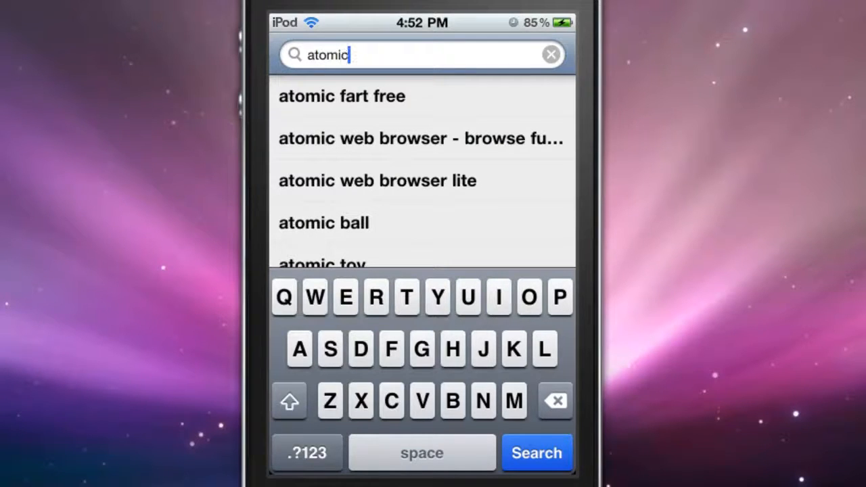
# Step: Choose the 'atomic web browser' suggestion and select the Atomic Web Browser result
pyautogui.click(421, 138)
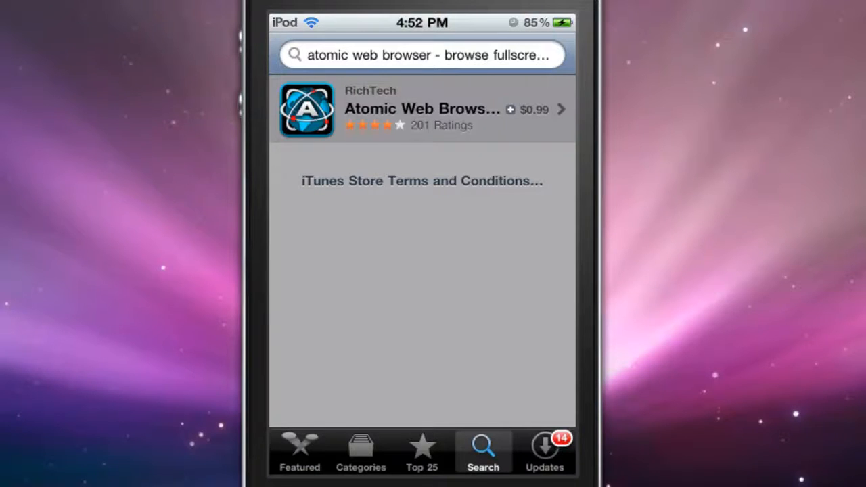
pyautogui.click(422, 108)
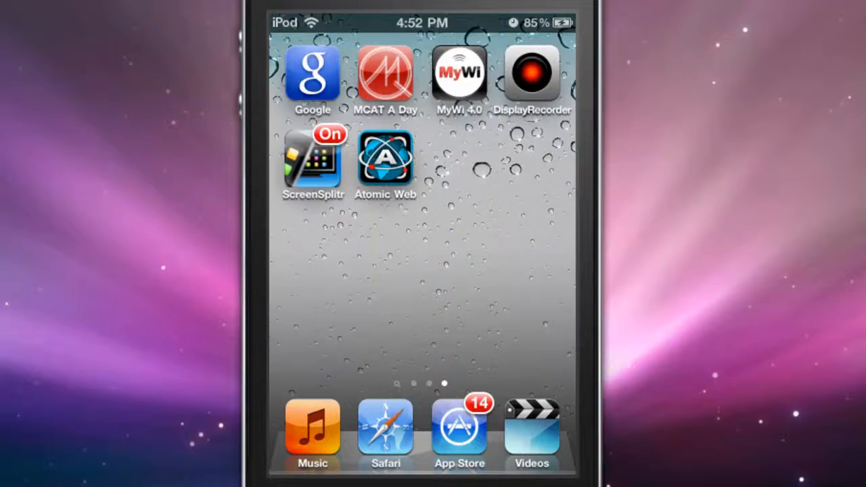
# Step: Launch Atomic Web Browser from the home screen, landing on the Yahoo page
pyautogui.click(384, 162)
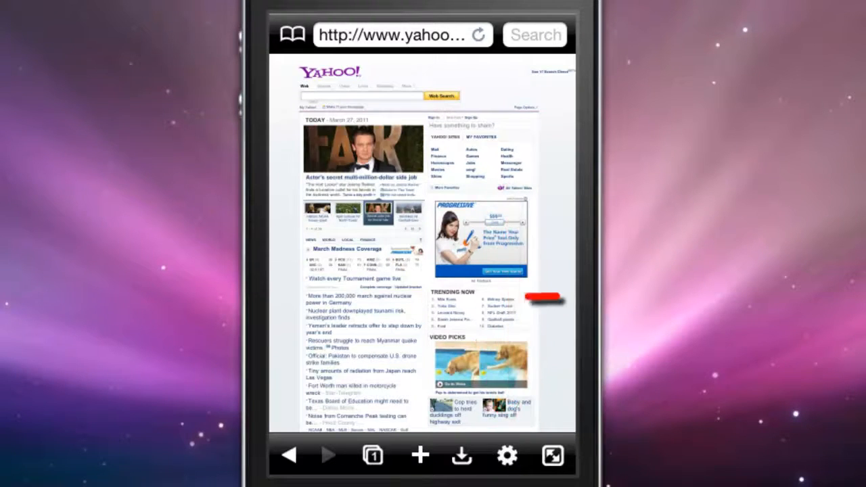
# Step: Set the browser to identify itself as Firefox via the Identify Browser As option
pyautogui.click(506, 455)
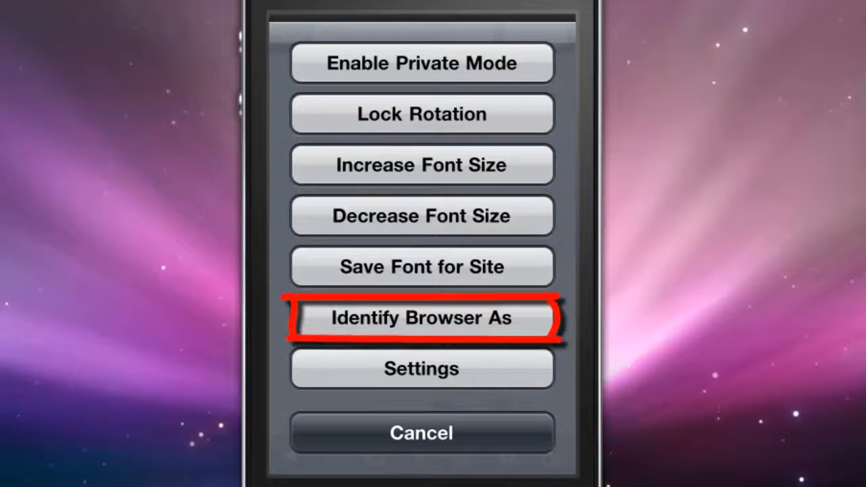
pyautogui.click(420, 318)
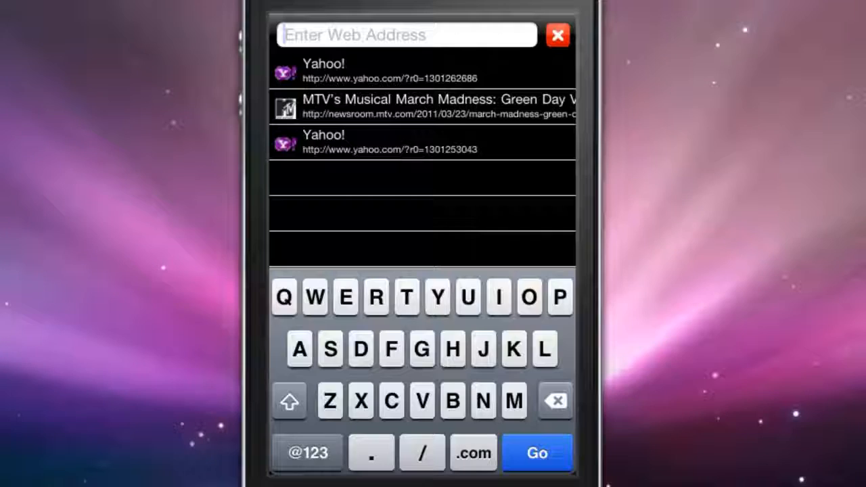
# Step: Load the desktop YouTube homepage by entering 'youtube' as the address
pyautogui.write('yout')
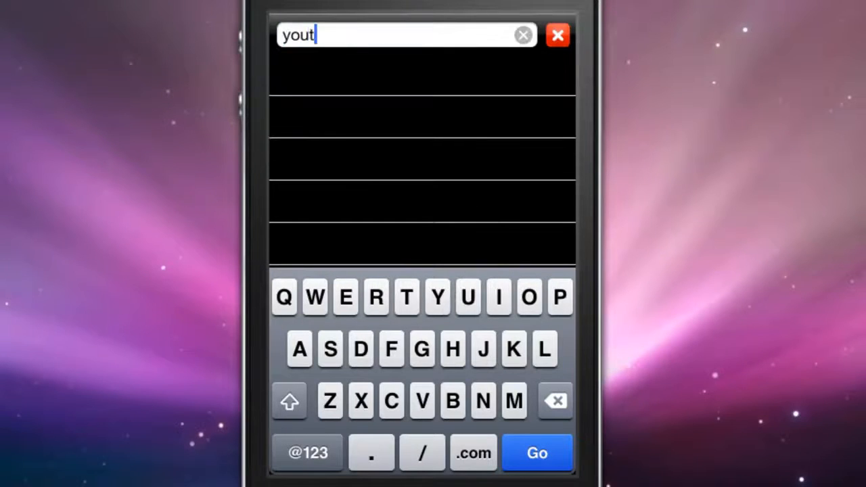
pyautogui.write('ube')
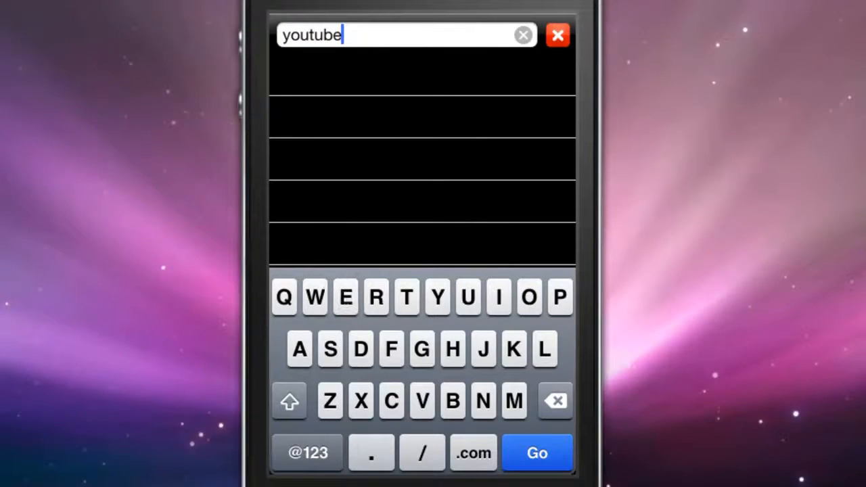
pyautogui.click(536, 452)
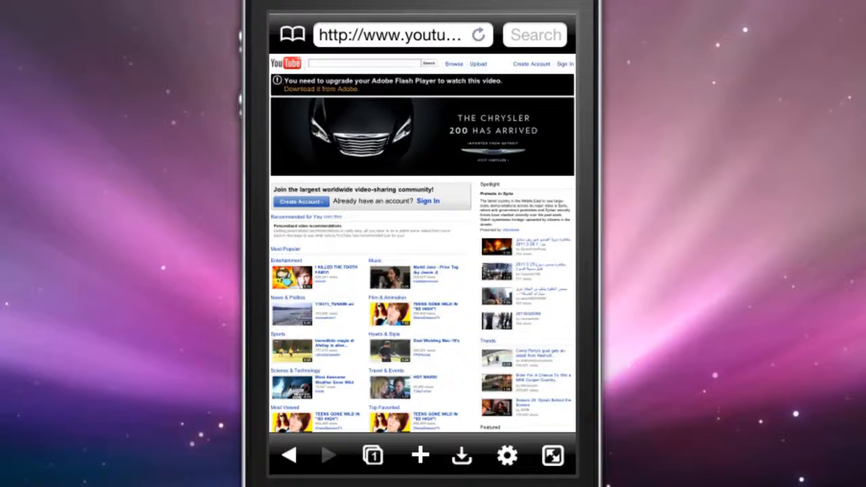
pyautogui.scroll(-3)
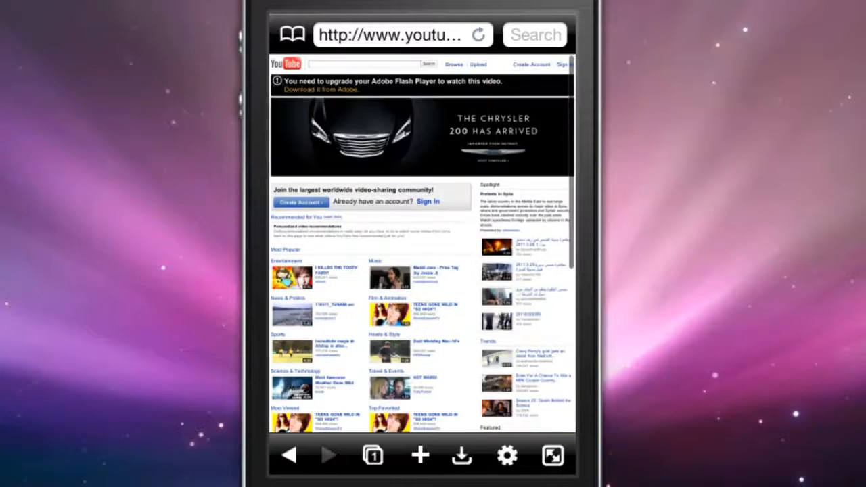
pyautogui.click(400, 35)
pyautogui.write('bing.com')
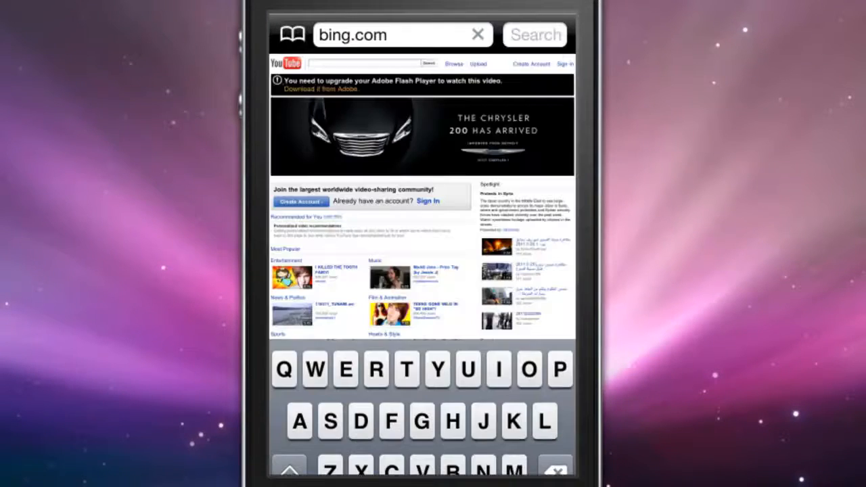
# Step: Load bing.com, showing the desktop Bing homepage
pyautogui.click(535, 36)
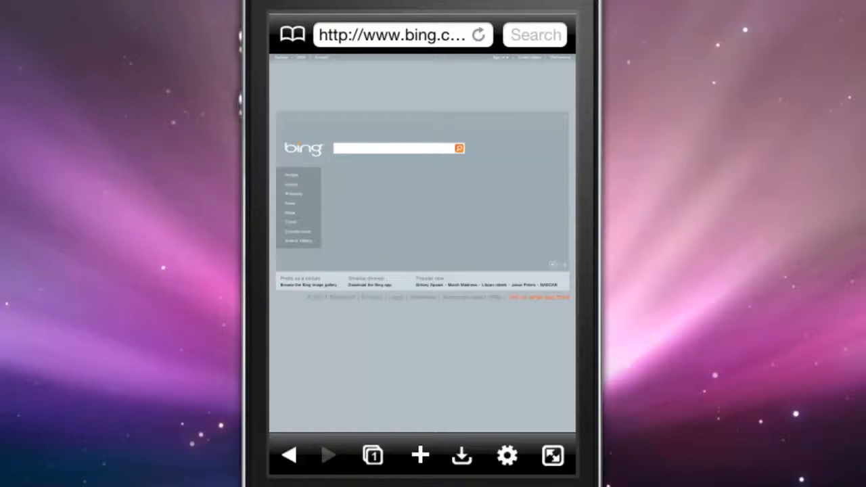